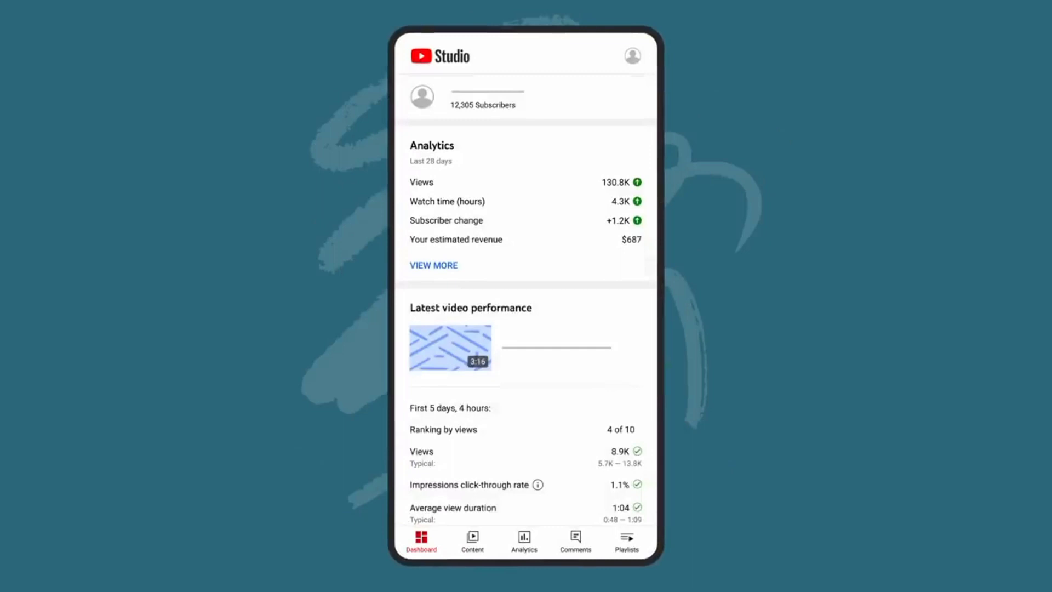
Scroll the Dashboard past the Analytics card and Latest video performance to the video's details.
{"action": "scroll", "scroll_direction": "down", "scroll_amount": 3}
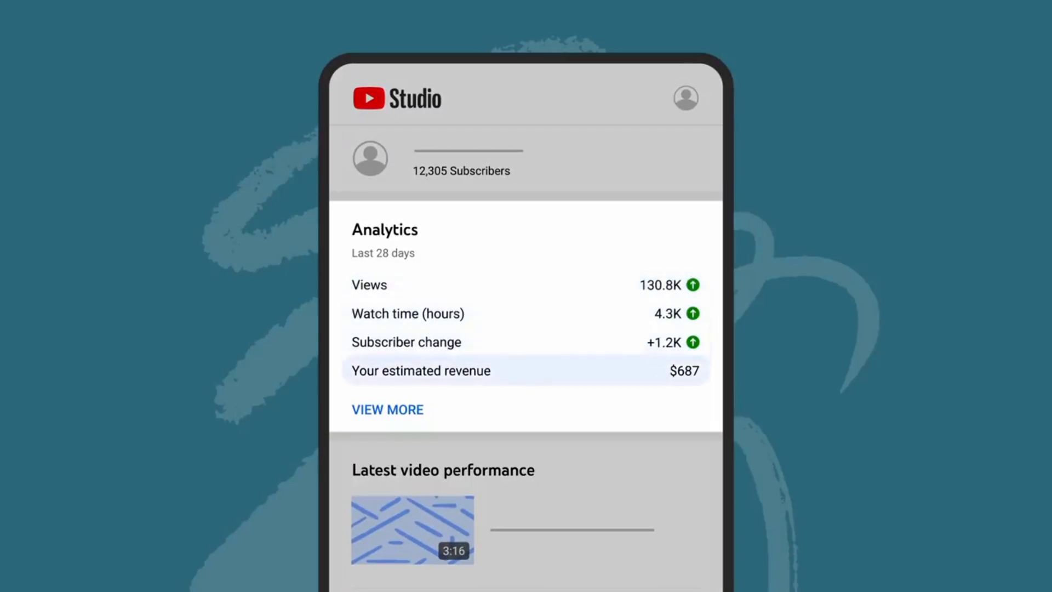
{"action": "scroll", "scroll_direction": "down", "scroll_amount": 3}
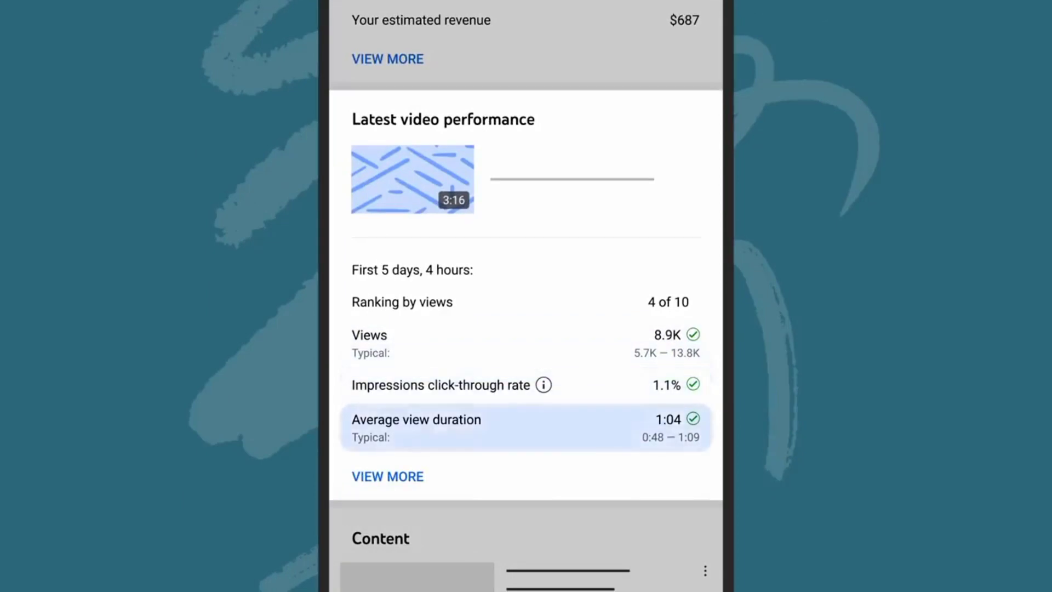
{"action": "scroll", "scroll_direction": "down", "scroll_amount": 3}
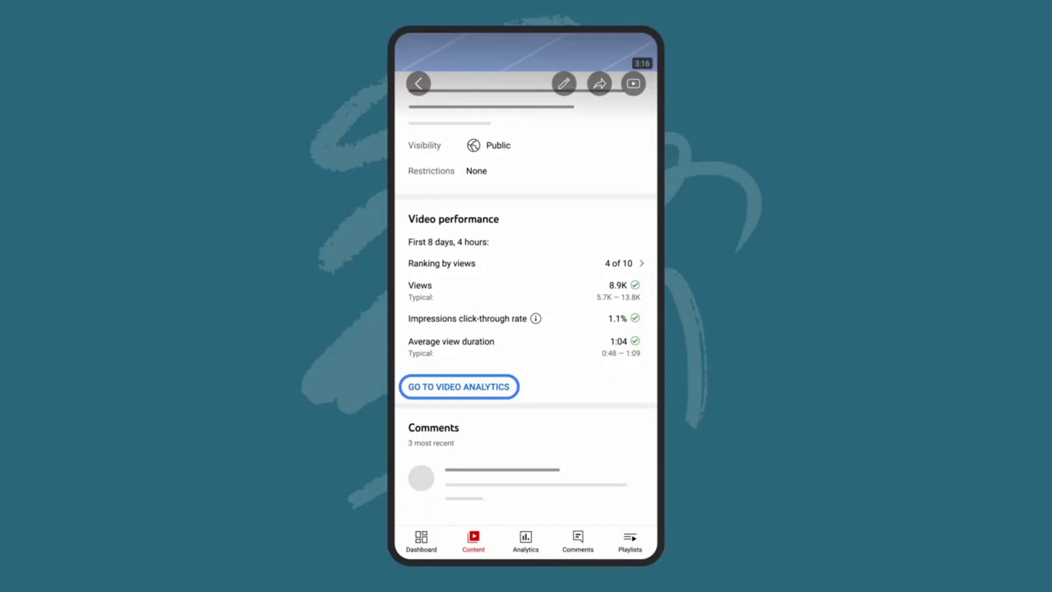
Open GO TO VIDEO ANALYTICS to show the watch-time trend and 48-hour realtime views.
{"action": "left_click", "coordinate": [459, 386]}
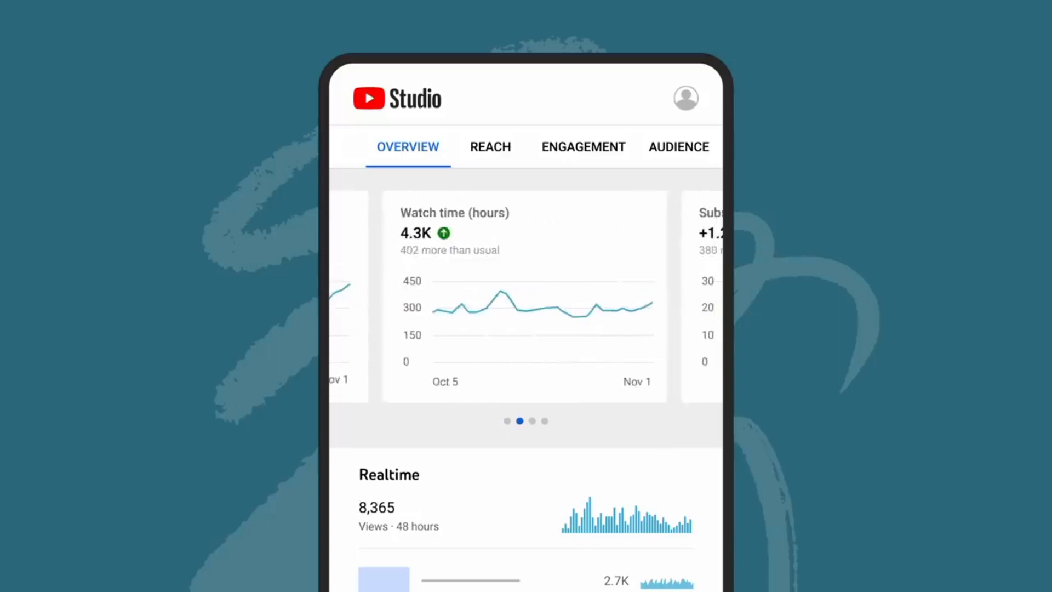
{"action": "scroll", "scroll_direction": "left", "scroll_amount": 3}
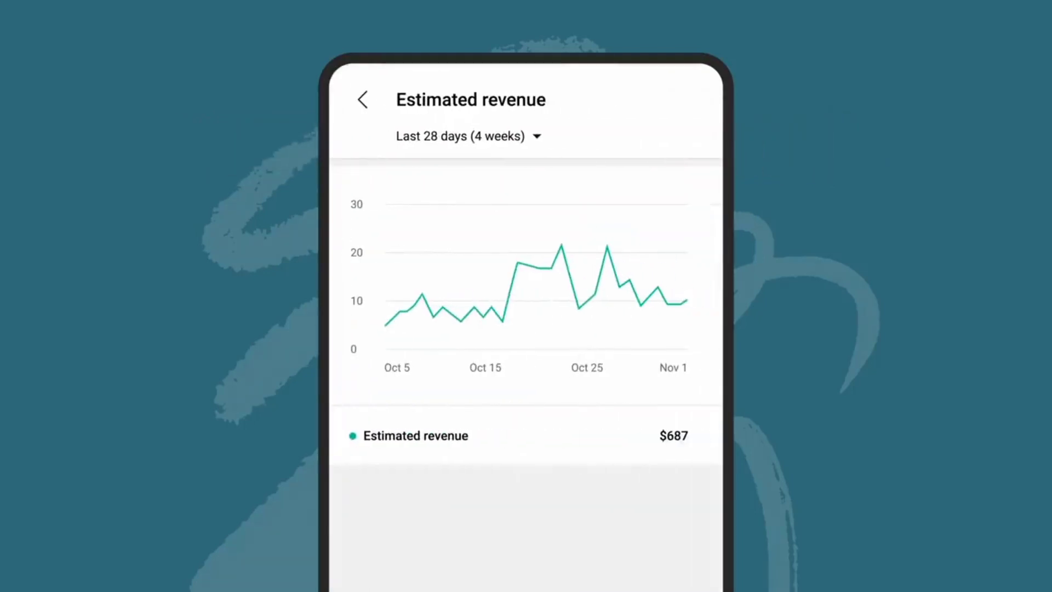
{"action": "left_click", "coordinate": [465, 135]}
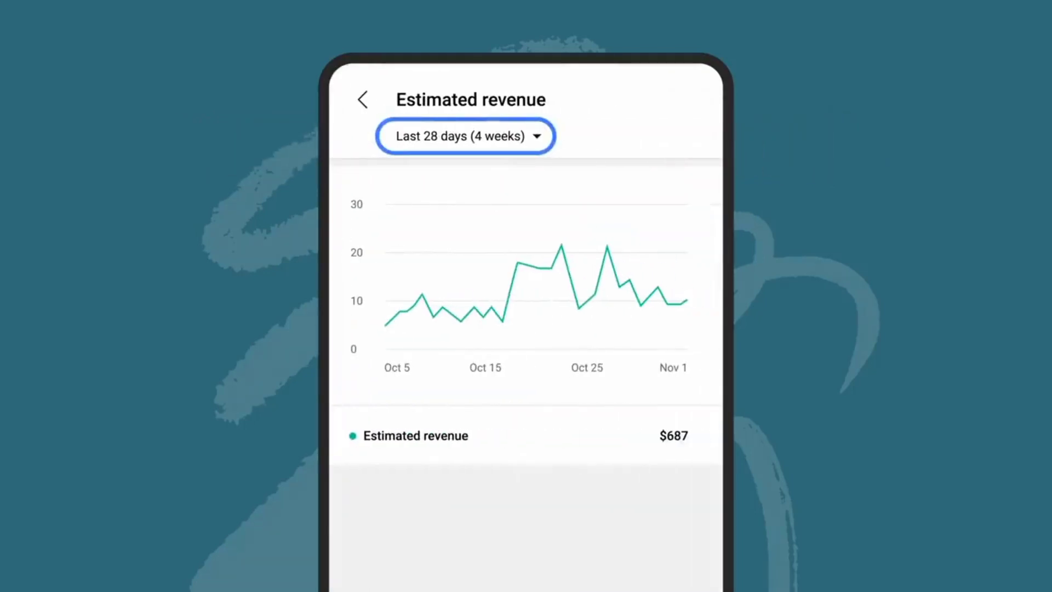
{"action": "left_click", "coordinate": [362, 99]}
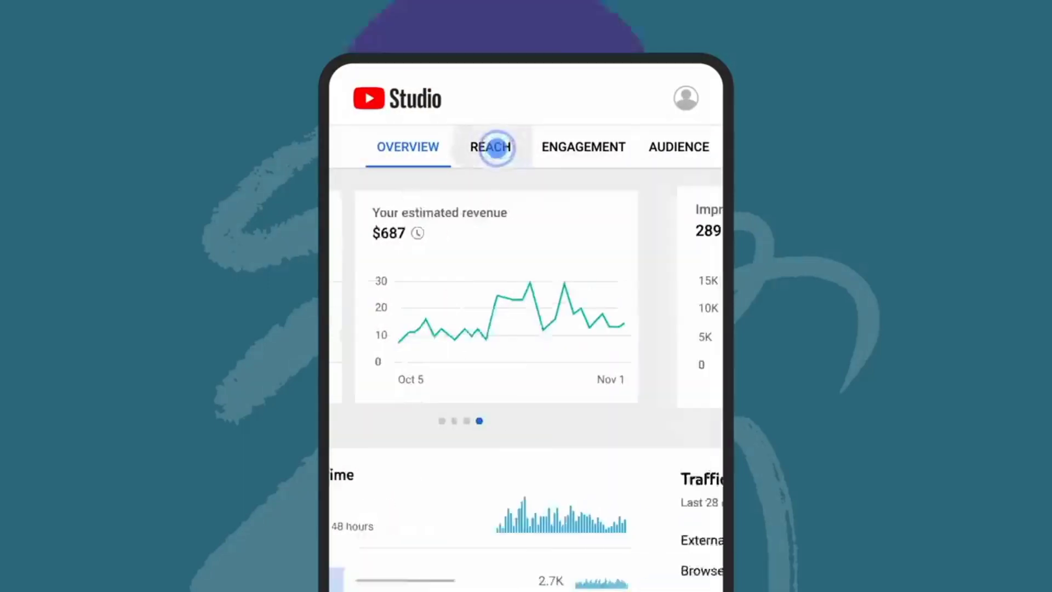
Review Reach: traffic source types, top external sources and top YouTube search terms.
{"action": "left_click", "coordinate": [490, 147]}
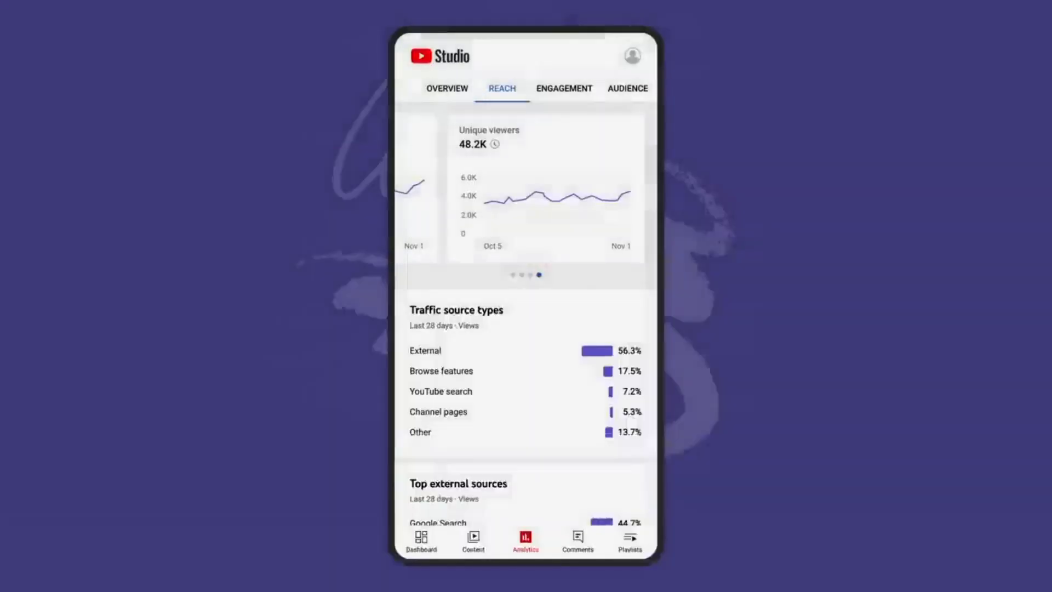
{"action": "scroll", "scroll_direction": "down", "scroll_amount": 3}
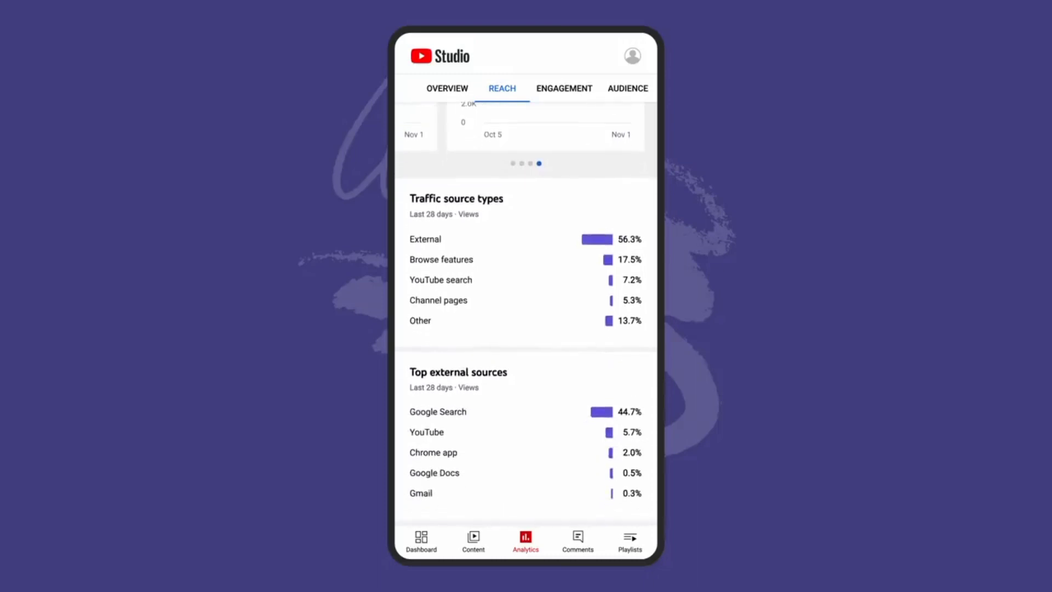
{"action": "scroll", "scroll_direction": "down", "scroll_amount": 3}
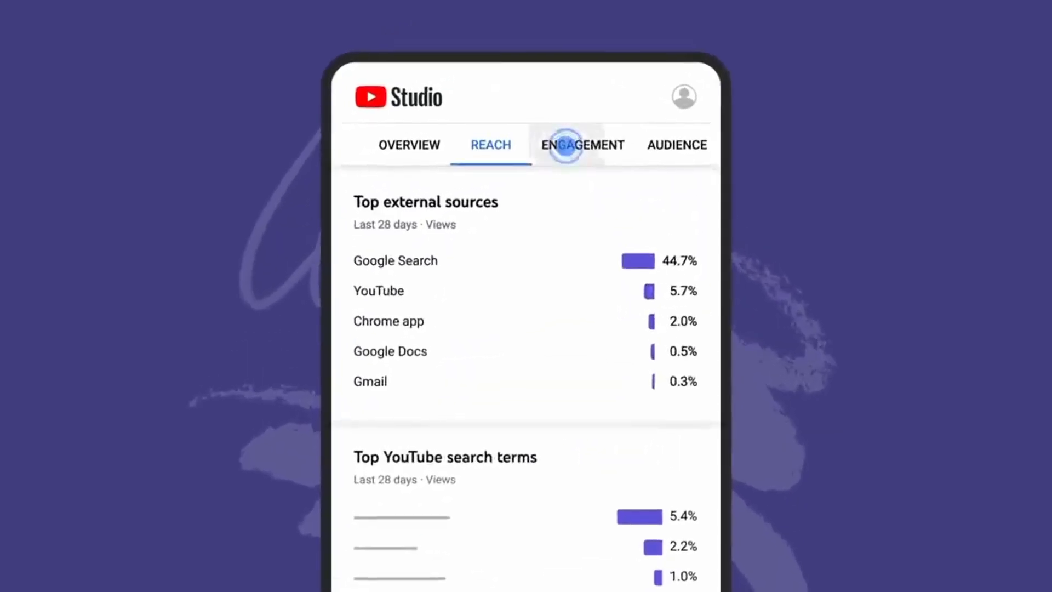
{"action": "left_click", "coordinate": [582, 144]}
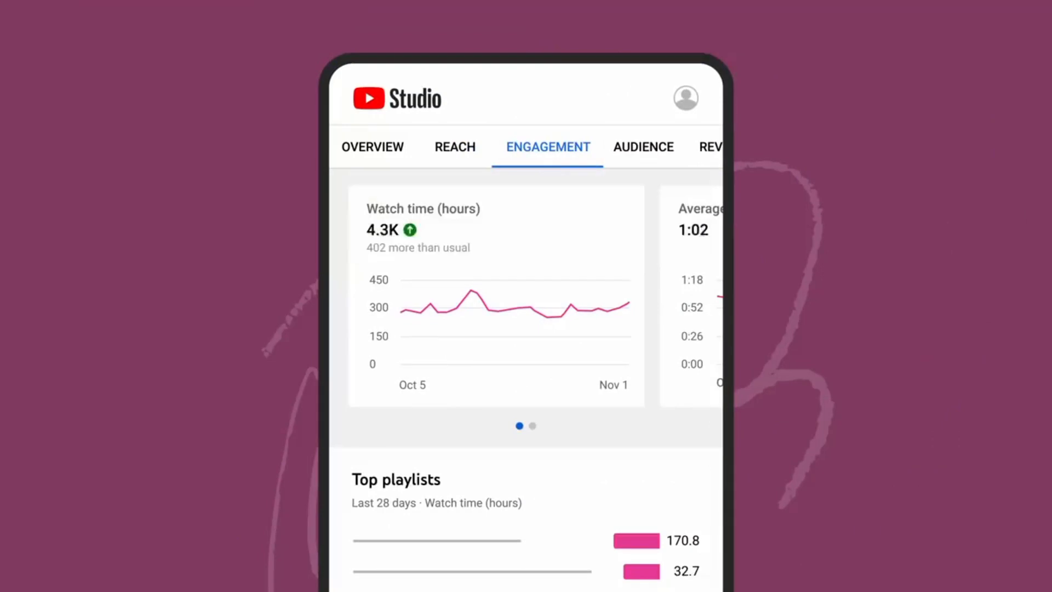
Swipe to average view duration, then scroll to Top playlists and Top cards.
{"action": "scroll", "scroll_direction": "left", "scroll_amount": 3}
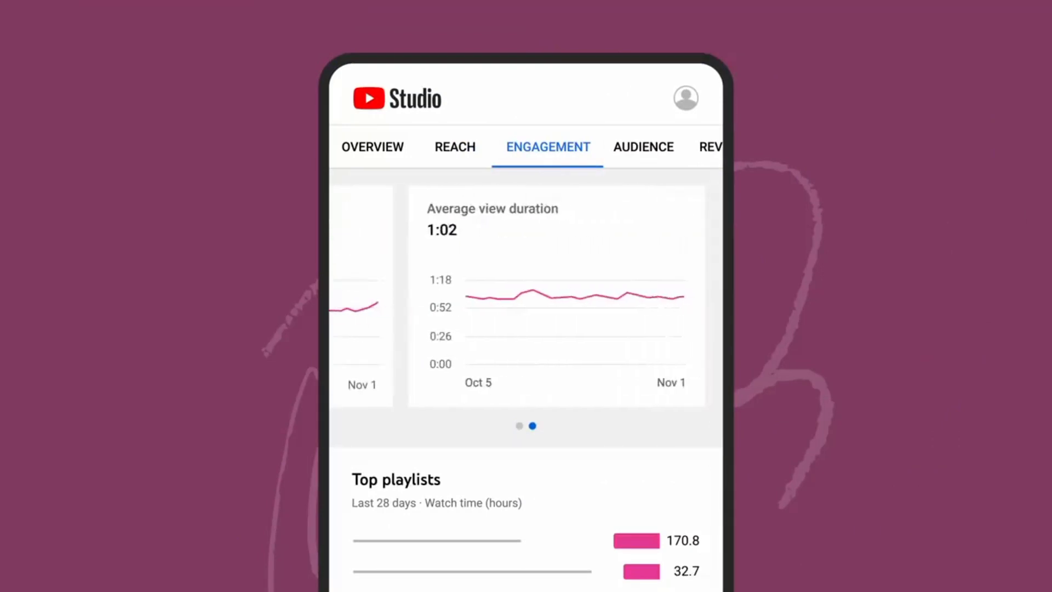
{"action": "scroll", "scroll_direction": "down", "scroll_amount": 3}
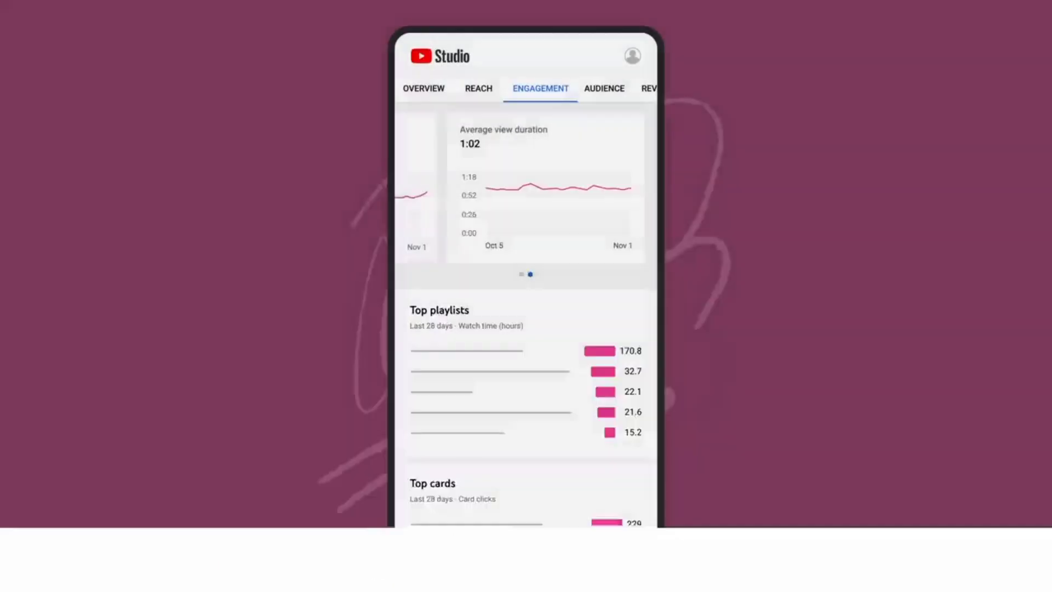
{"action": "scroll", "scroll_direction": "down", "scroll_amount": 3}
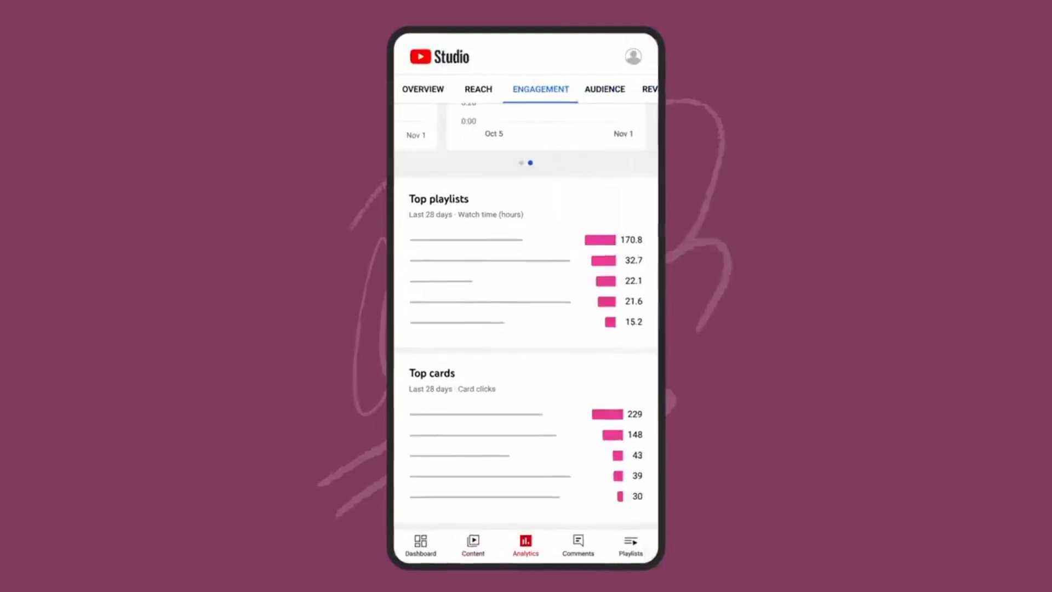
Open the AUDIENCE tab and swipe through its subscriber and viewer activity charts.
{"action": "left_click", "coordinate": [609, 146]}
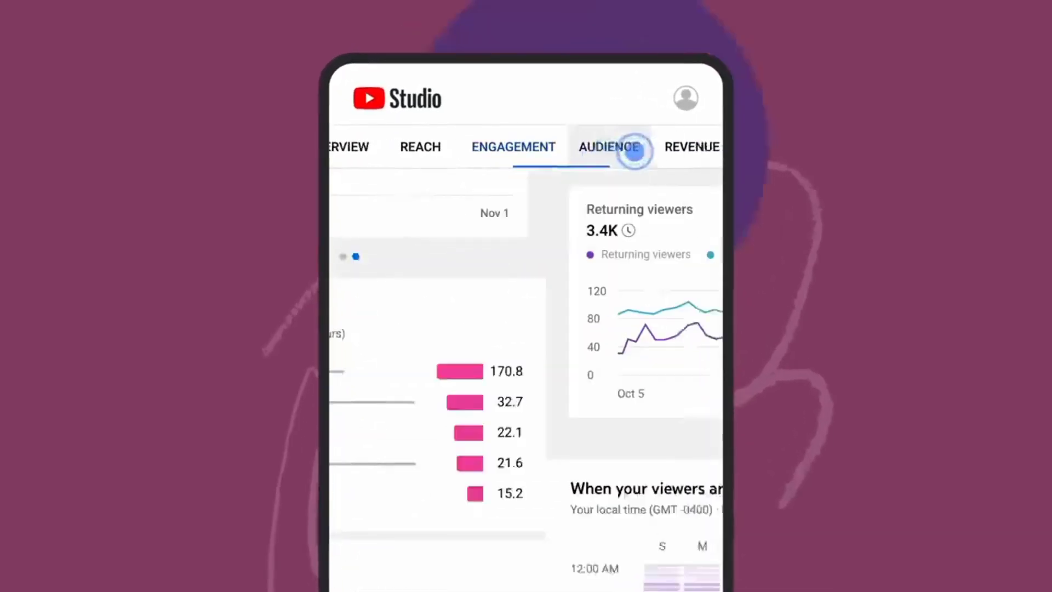
{"action": "left_click", "coordinate": [608, 147]}
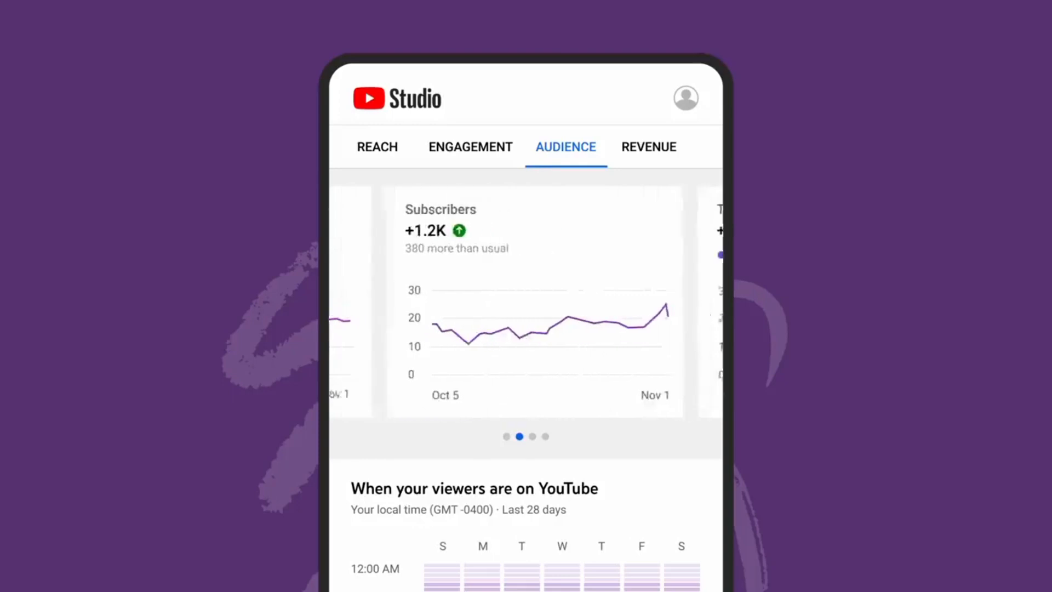
{"action": "scroll", "scroll_direction": "left", "scroll_amount": 3}
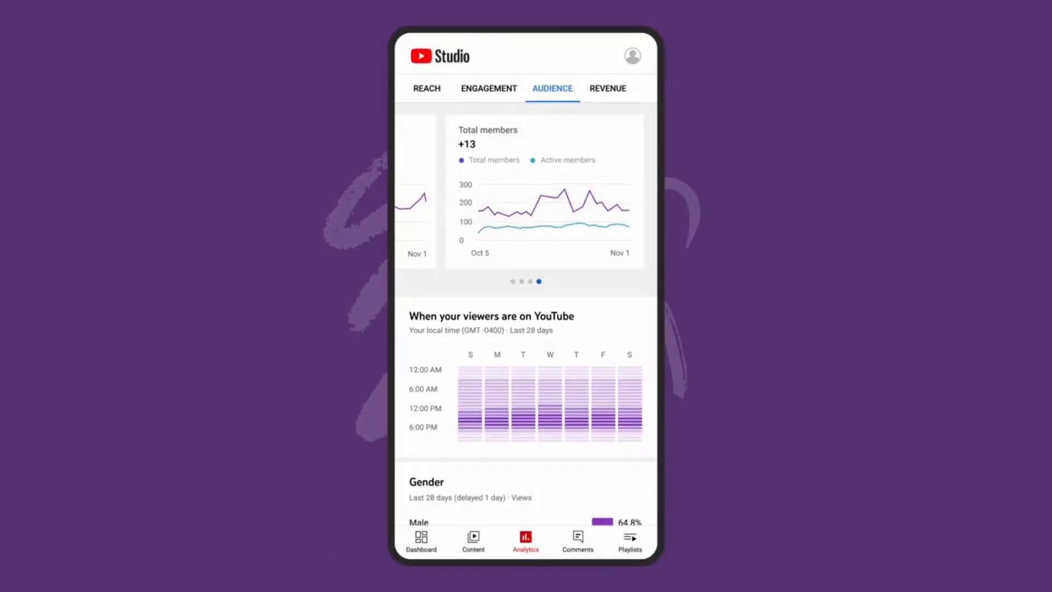
Scroll through Gender, Age, Top geographies, subtitle languages and Other videos watched.
{"action": "scroll", "scroll_direction": "down", "scroll_amount": 3}
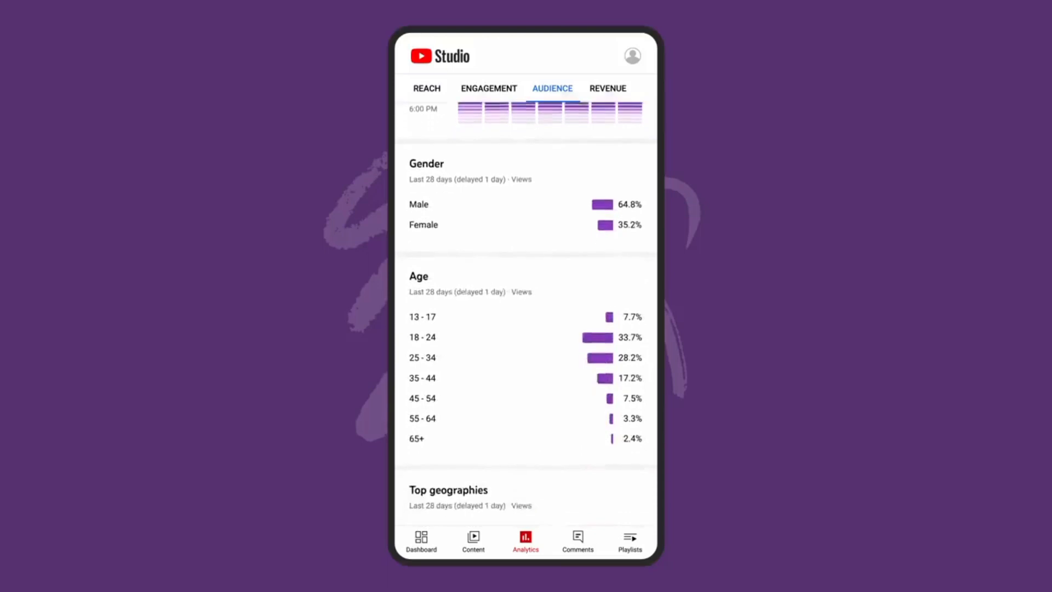
{"action": "scroll", "scroll_direction": "down", "scroll_amount": 3}
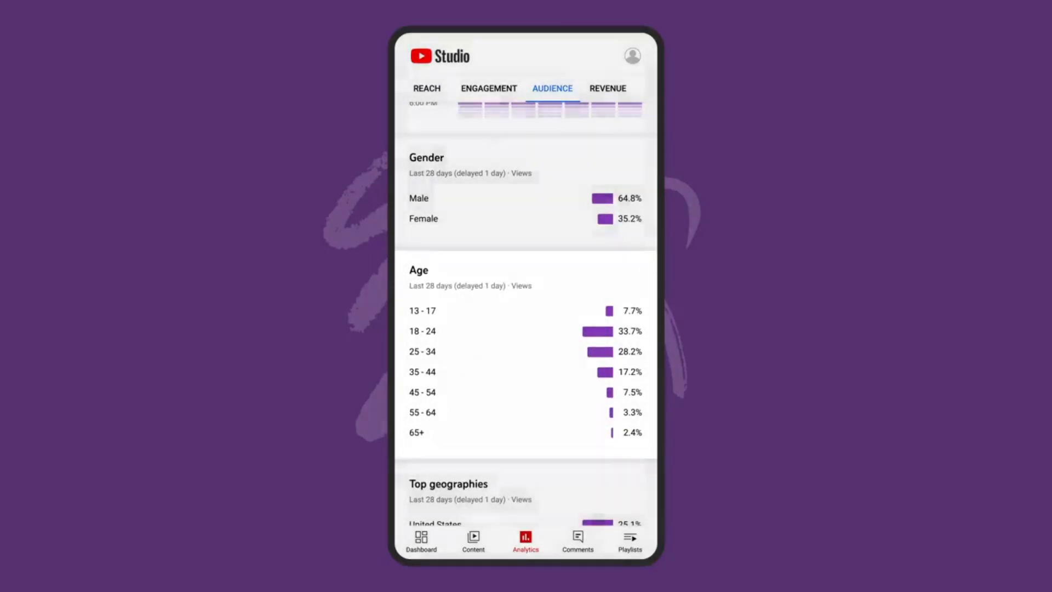
{"action": "scroll", "scroll_direction": "down", "scroll_amount": 3}
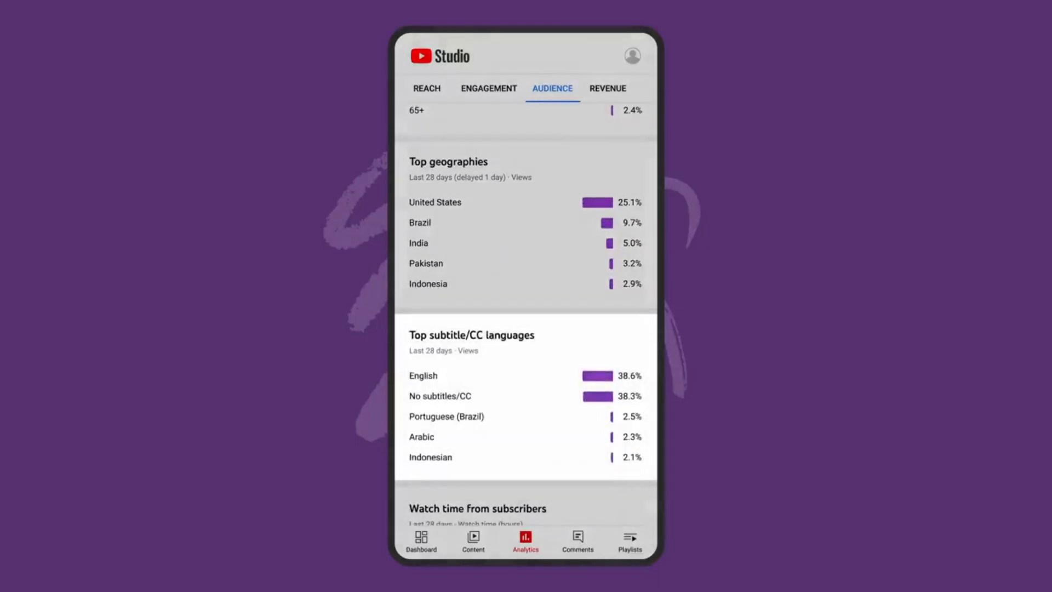
{"action": "scroll", "scroll_direction": "down", "scroll_amount": 3}
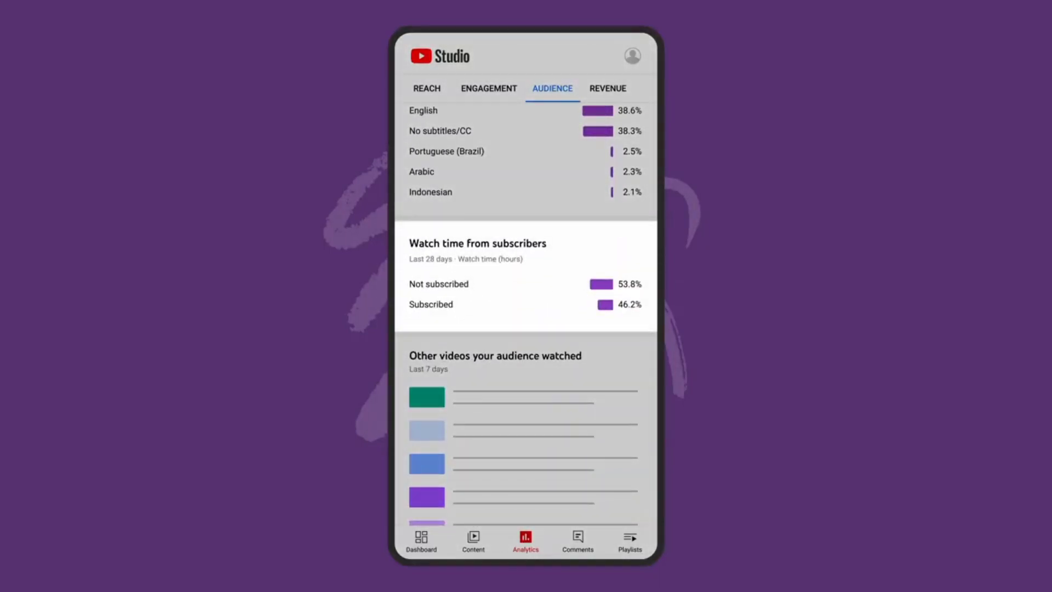
{"action": "scroll", "scroll_direction": "down", "scroll_amount": 3}
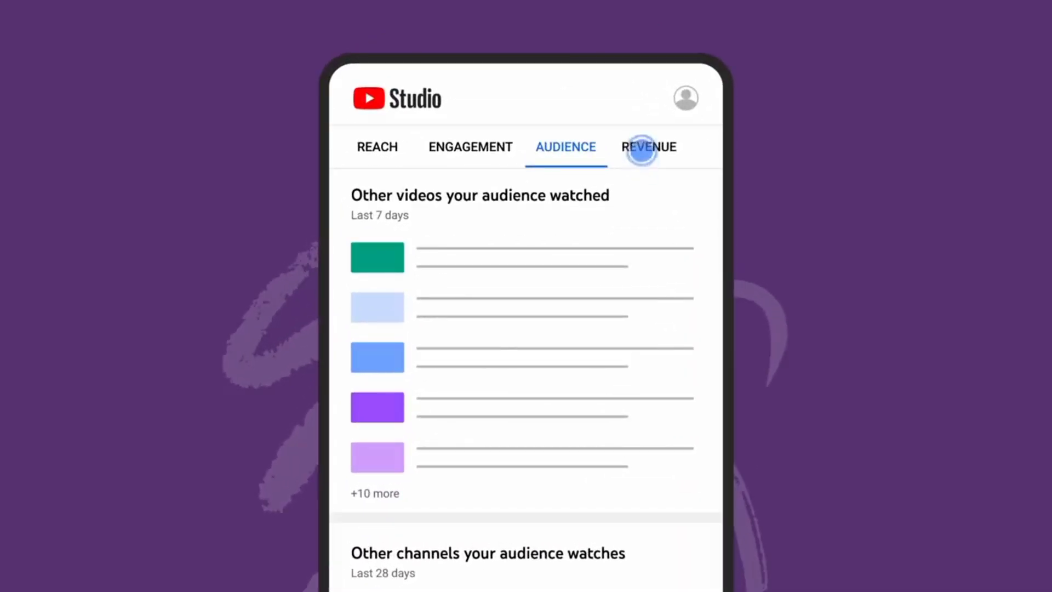
Review monthly revenue, top-earning videos, revenue sources, ad types and top CPM geographies.
{"action": "left_click", "coordinate": [648, 147]}
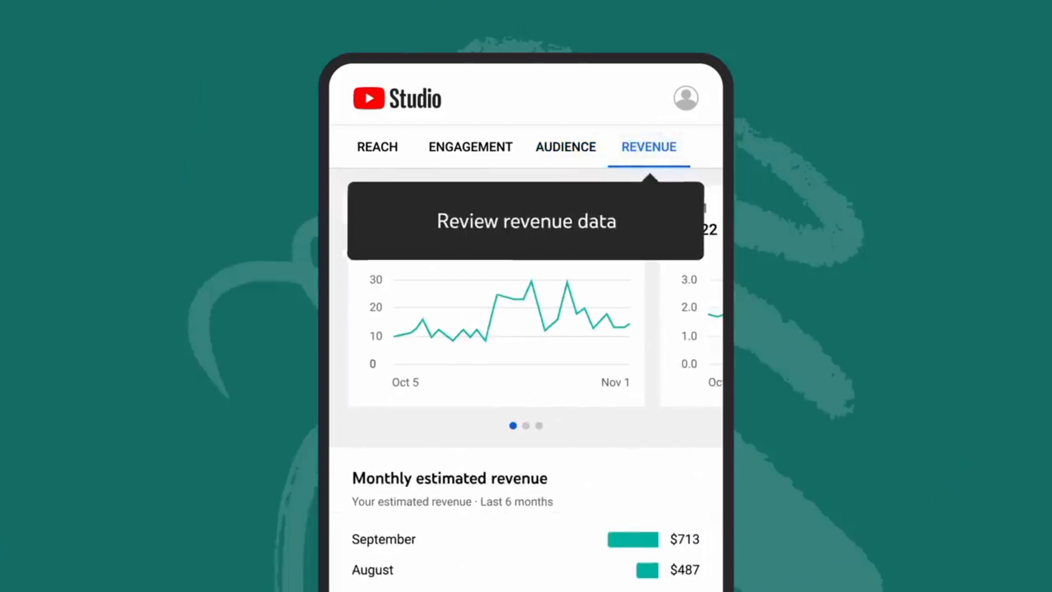
{"action": "scroll", "scroll_direction": "left", "scroll_amount": 3}
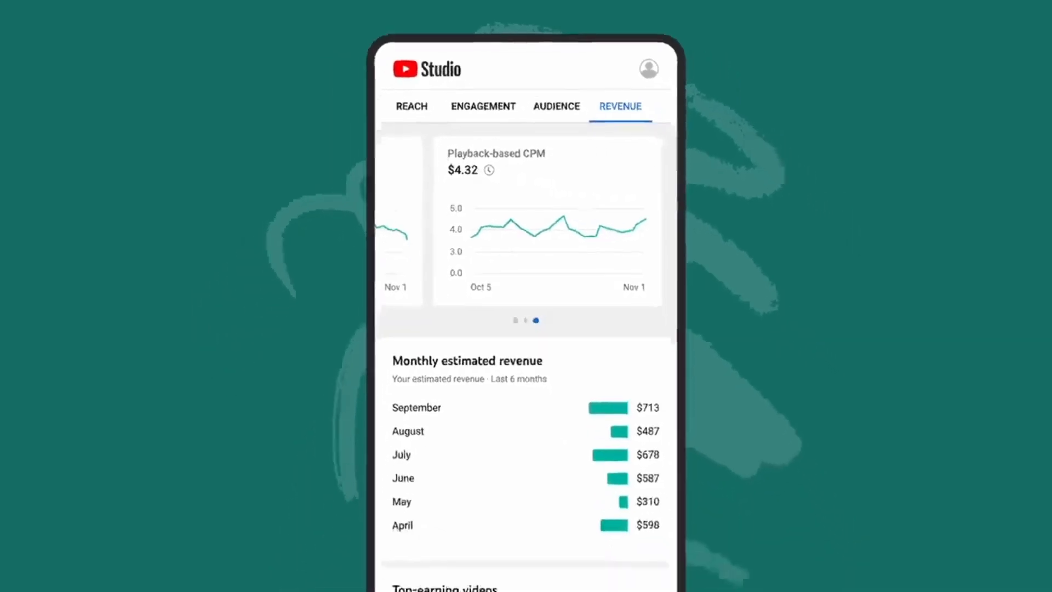
{"action": "scroll", "scroll_direction": "down", "scroll_amount": 3}
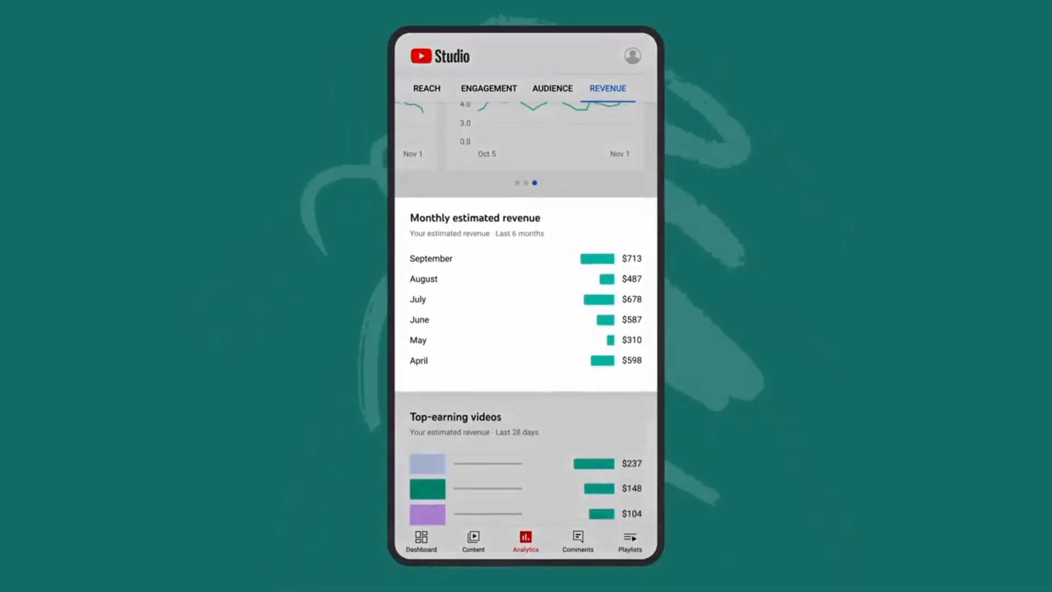
{"action": "scroll", "scroll_direction": "down", "scroll_amount": 3}
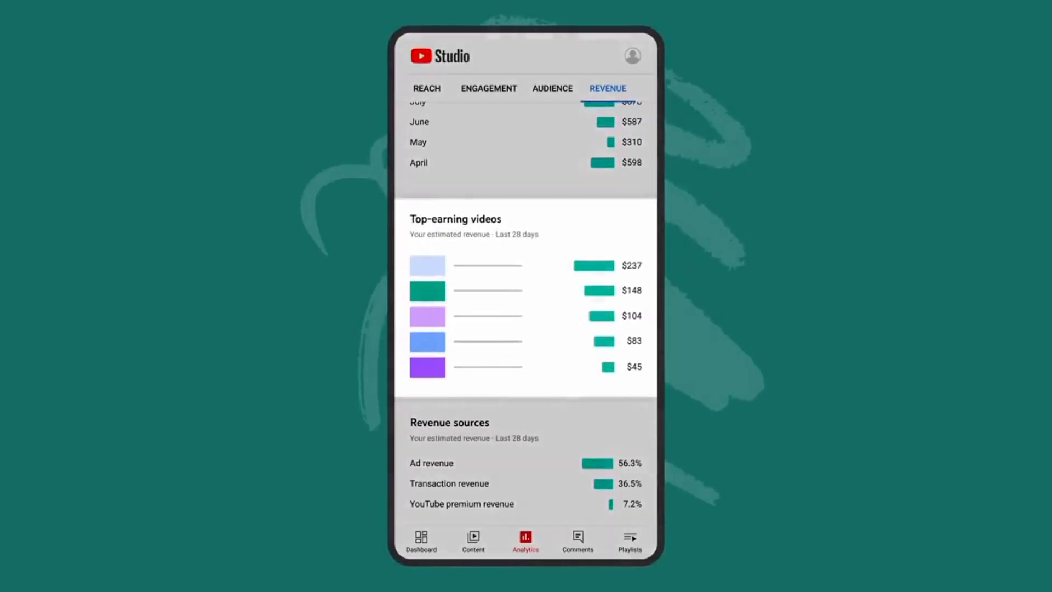
{"action": "scroll", "scroll_direction": "down", "scroll_amount": 3}
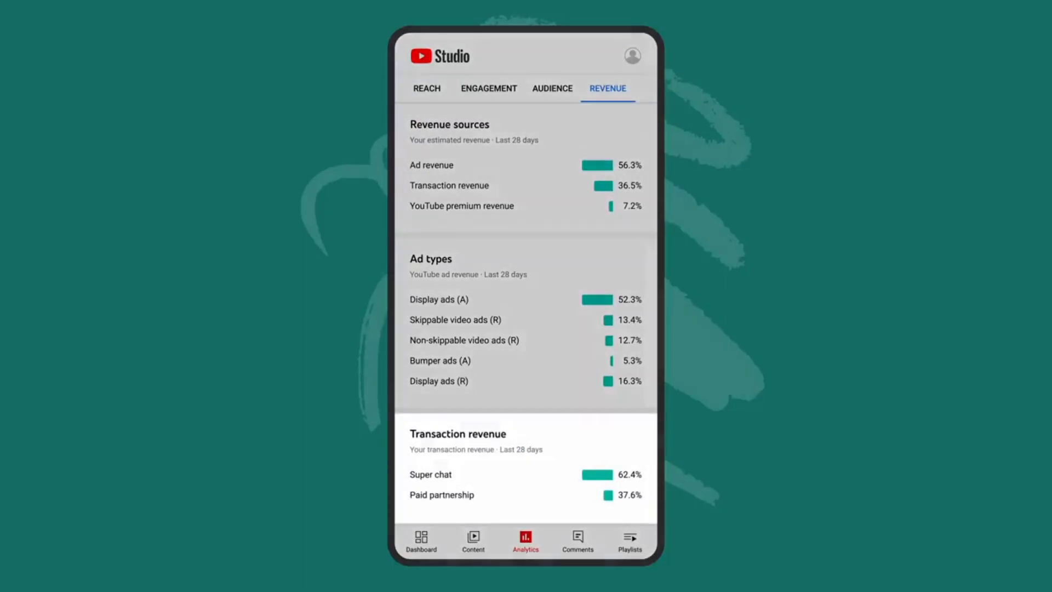
{"action": "scroll", "scroll_direction": "down", "scroll_amount": 3}
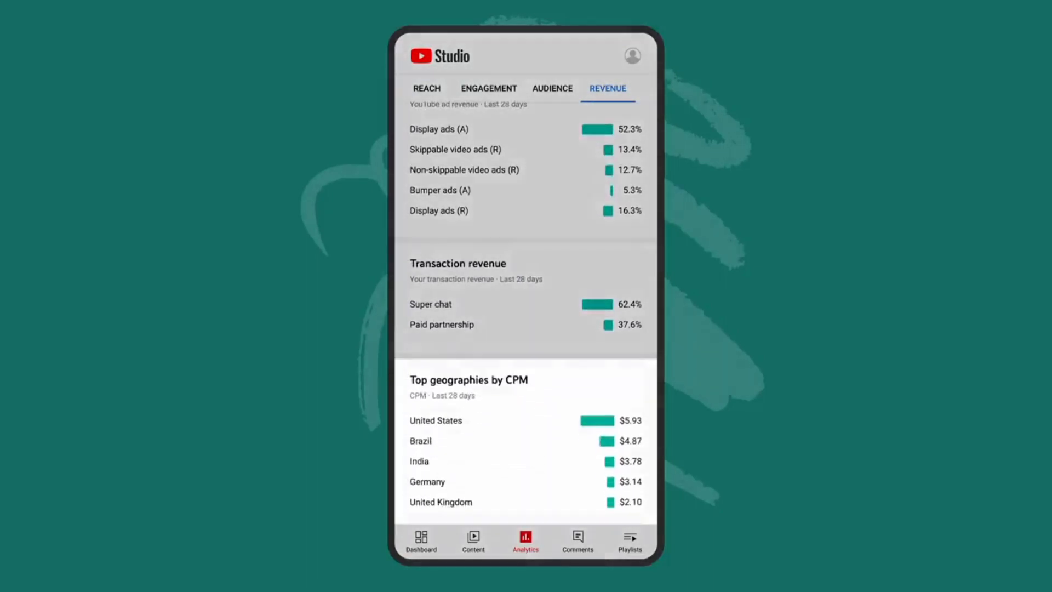